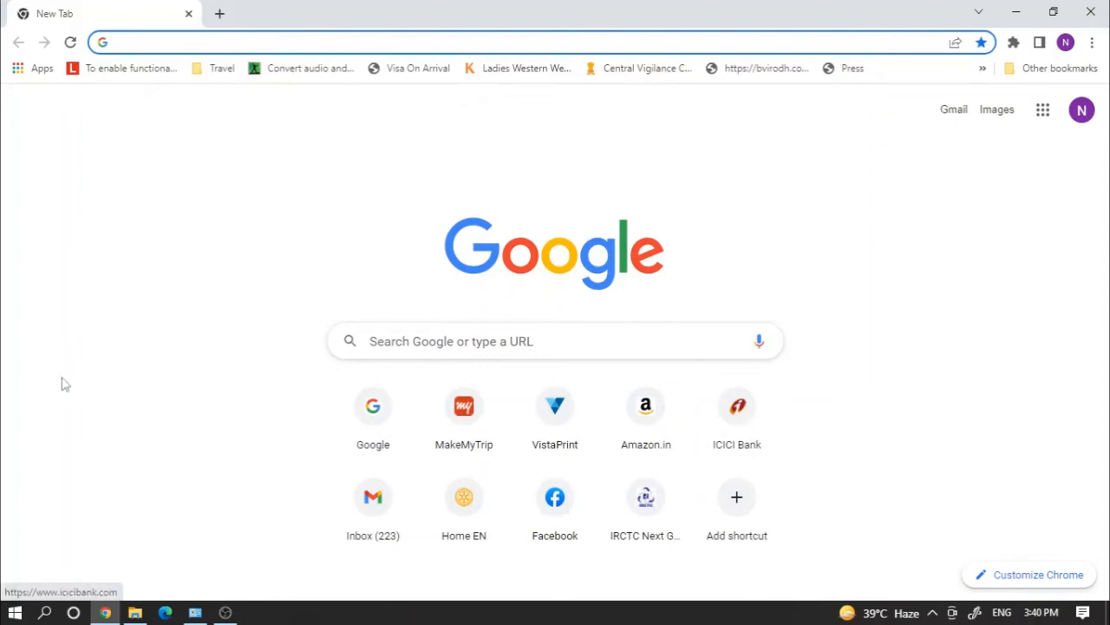
pyautogui.moveTo(145, 434)
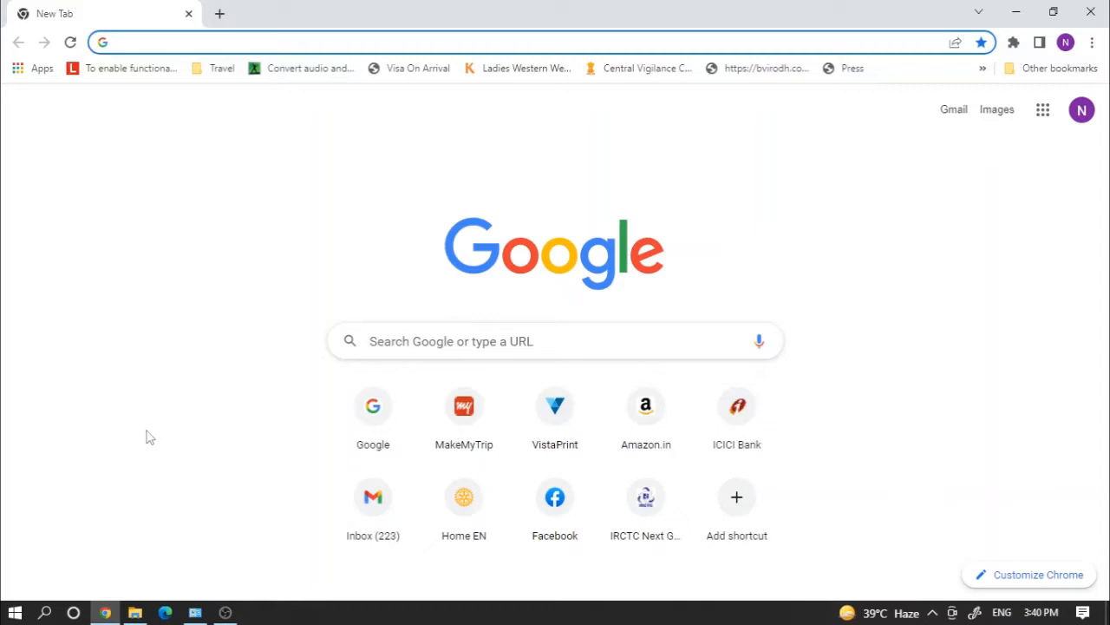
pyautogui.moveTo(147, 576)
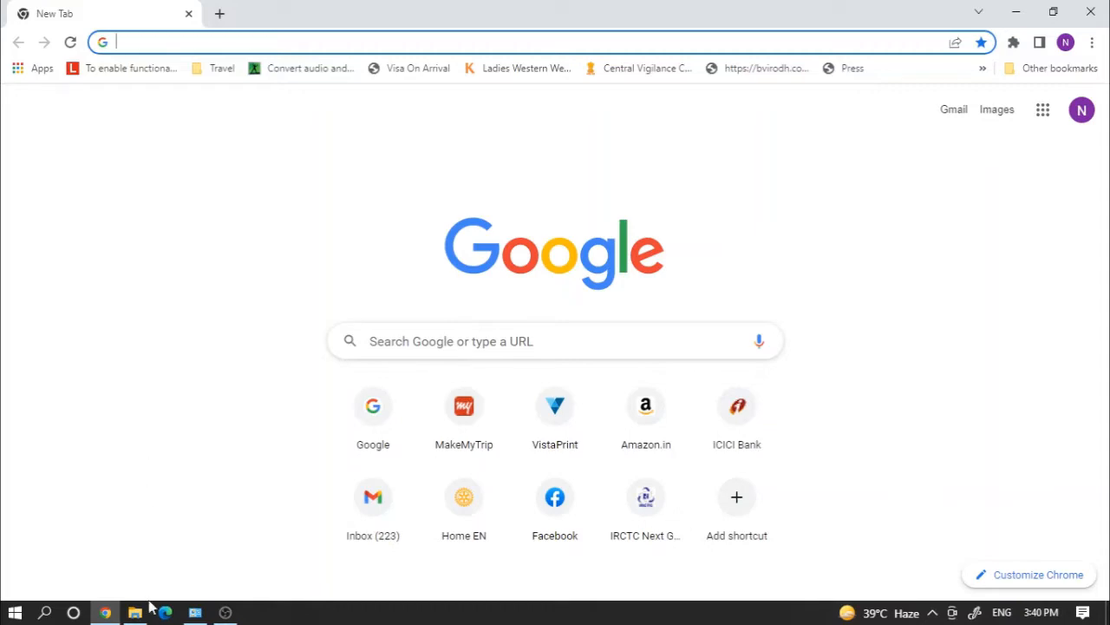
# Browse into the STREAM folder of MTS camera clips, then bring up the Start menu
pyautogui.click(132, 611)
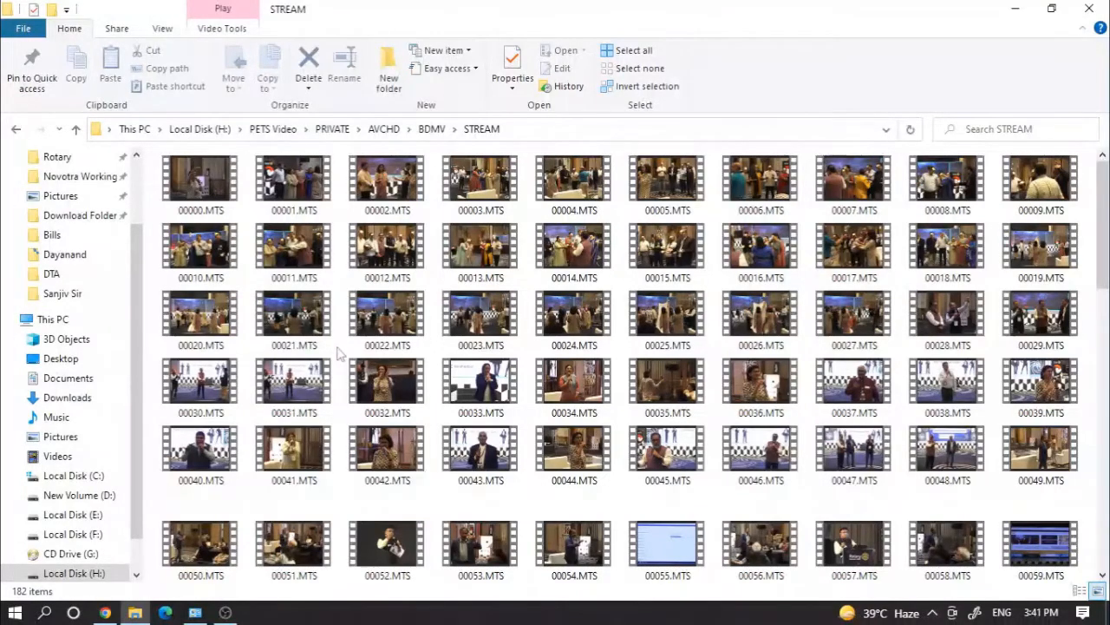
pyautogui.click(13, 609)
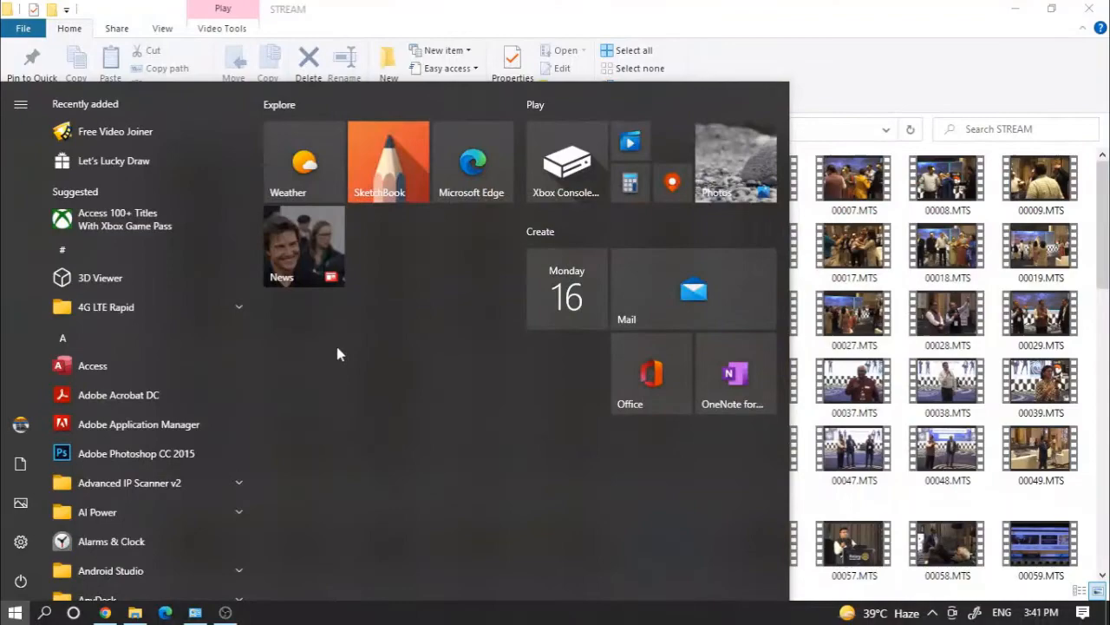
# Search 'ed' in Start and launch Video Editor to its welcome page
pyautogui.write('ed')
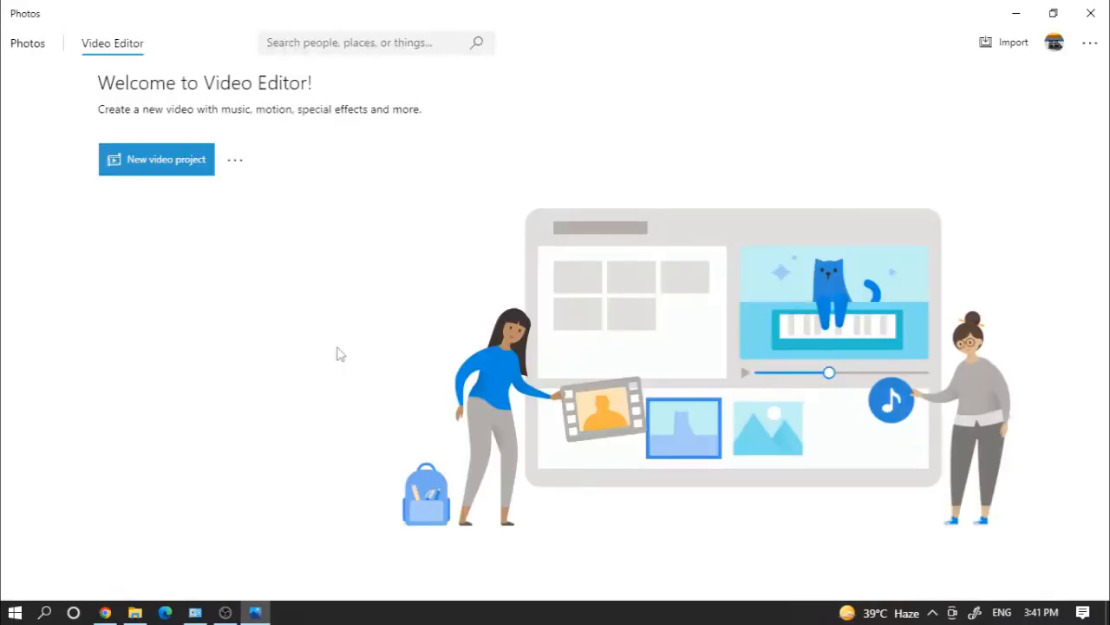
pyautogui.moveTo(177, 163)
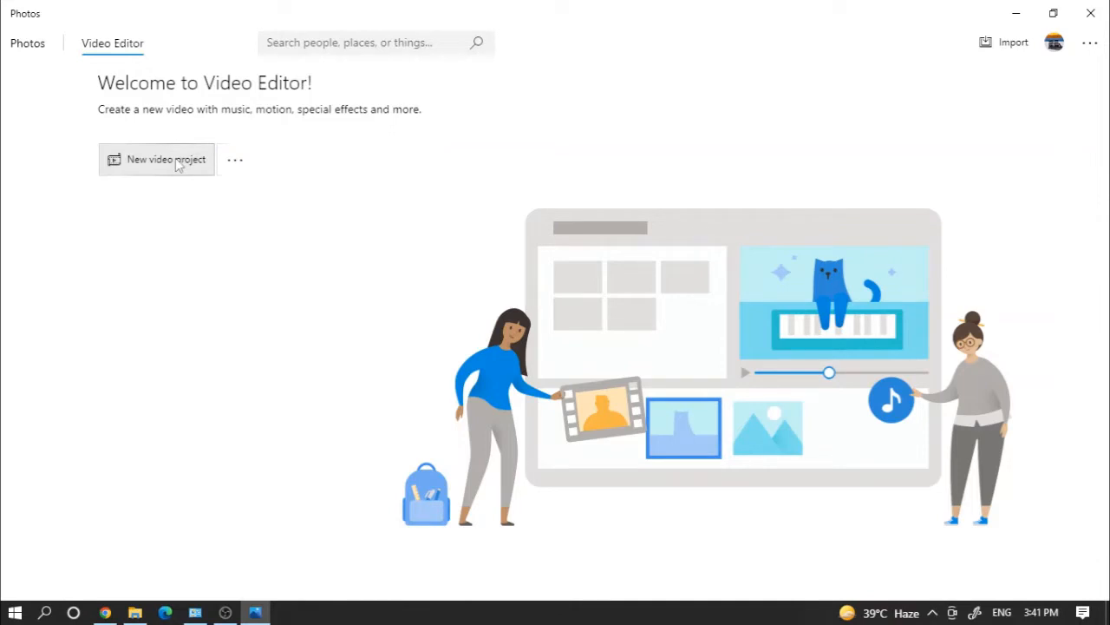
# Create a new project, import 00001.MTS and 00002.MTS from this PC, and place both on the storyboard
pyautogui.click(165, 160)
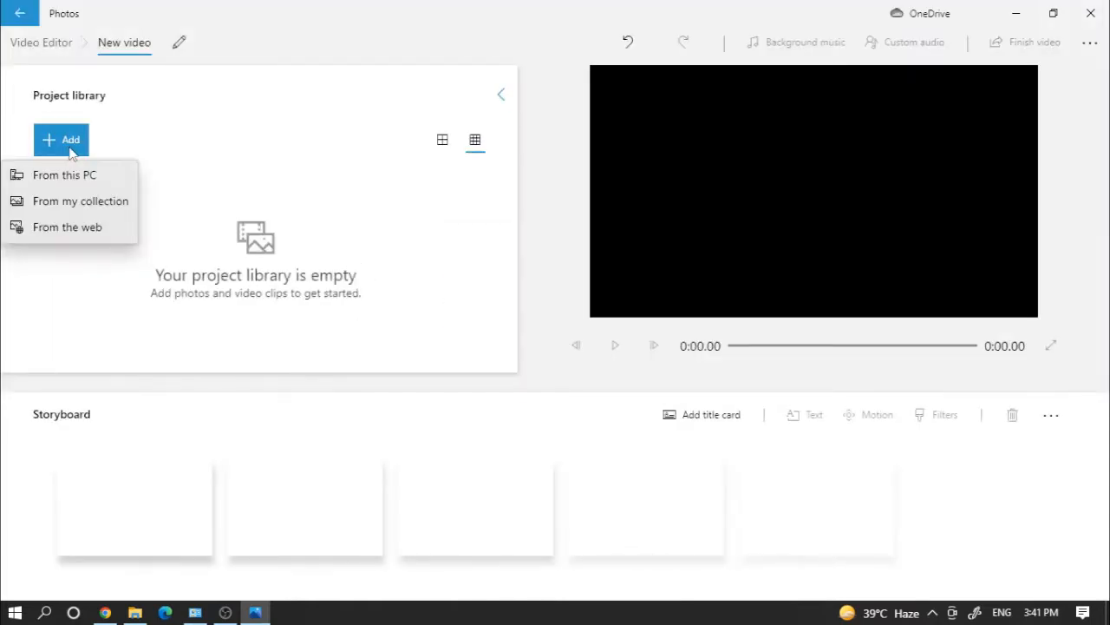
pyautogui.click(76, 176)
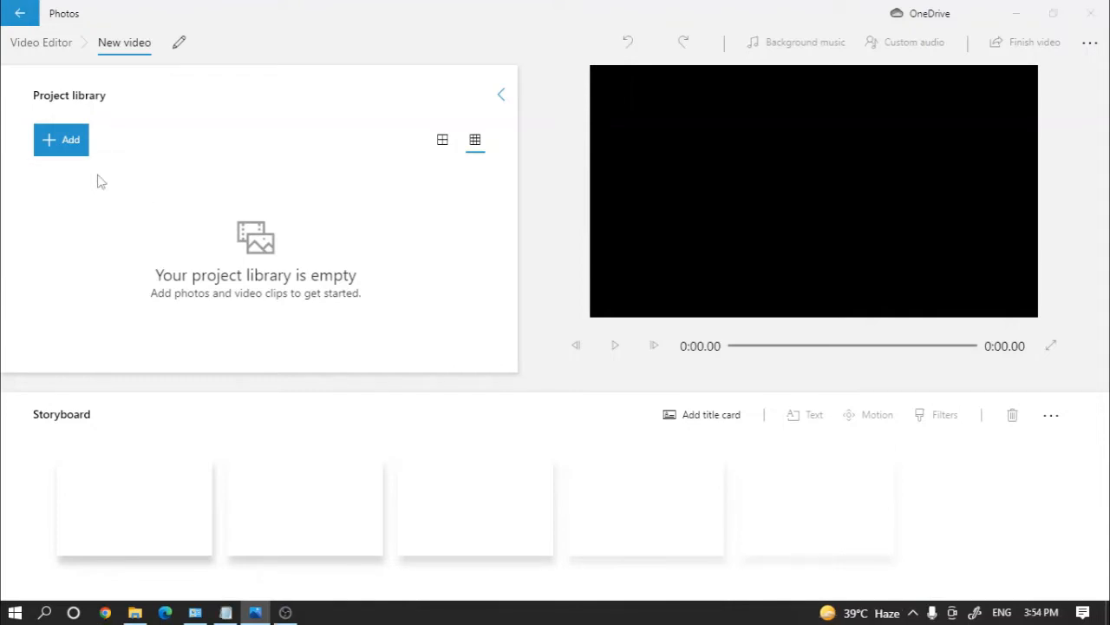
pyautogui.click(60, 138)
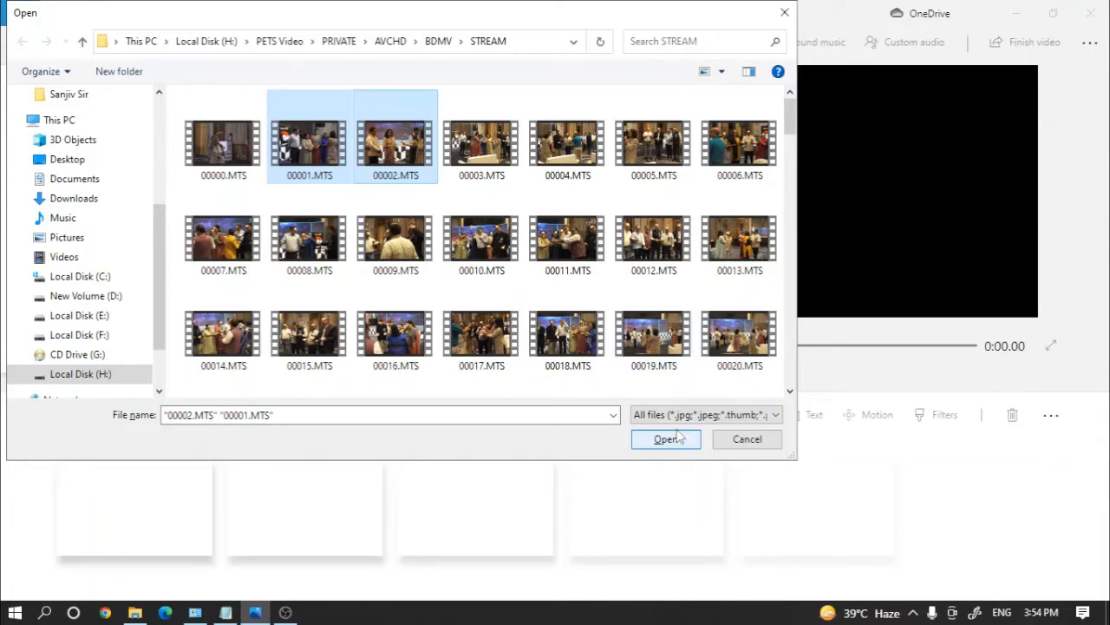
pyautogui.click(666, 439)
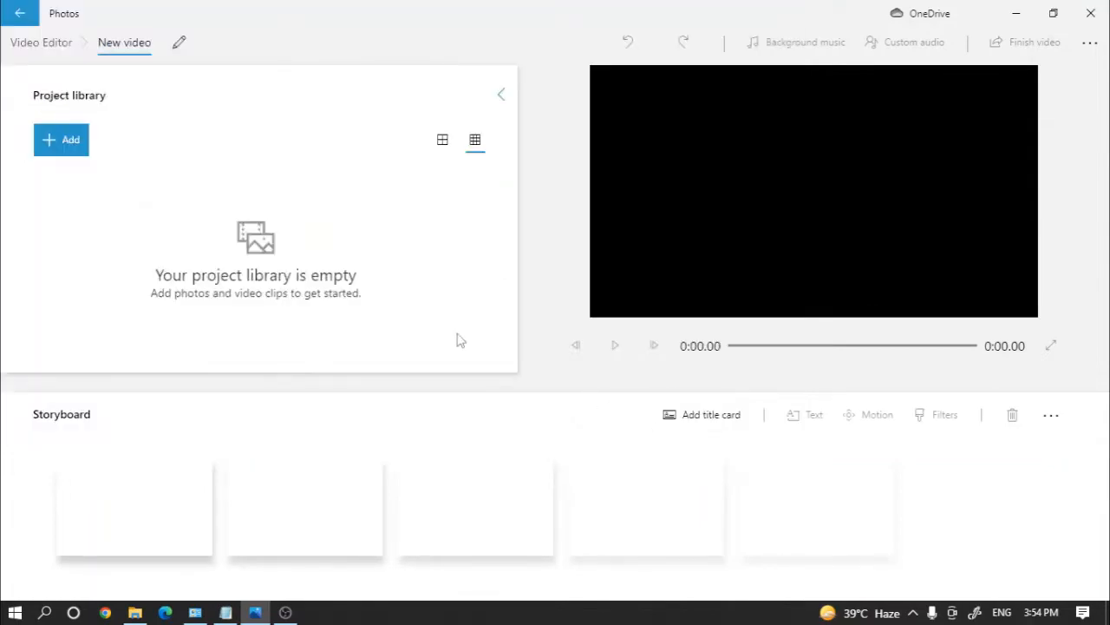
pyautogui.click(60, 138)
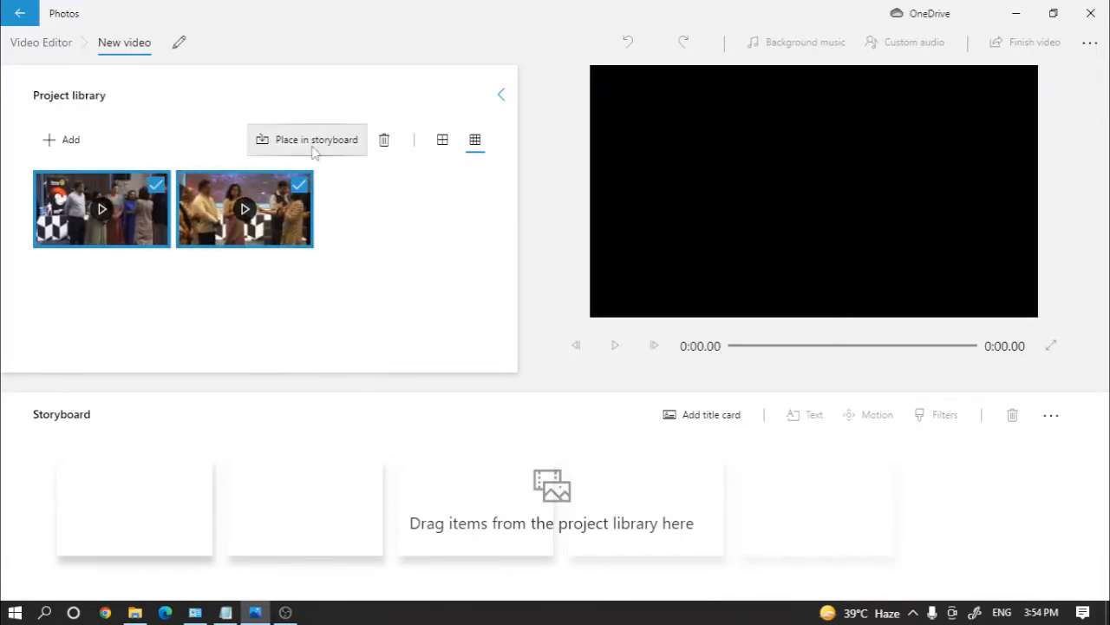
pyautogui.click(305, 138)
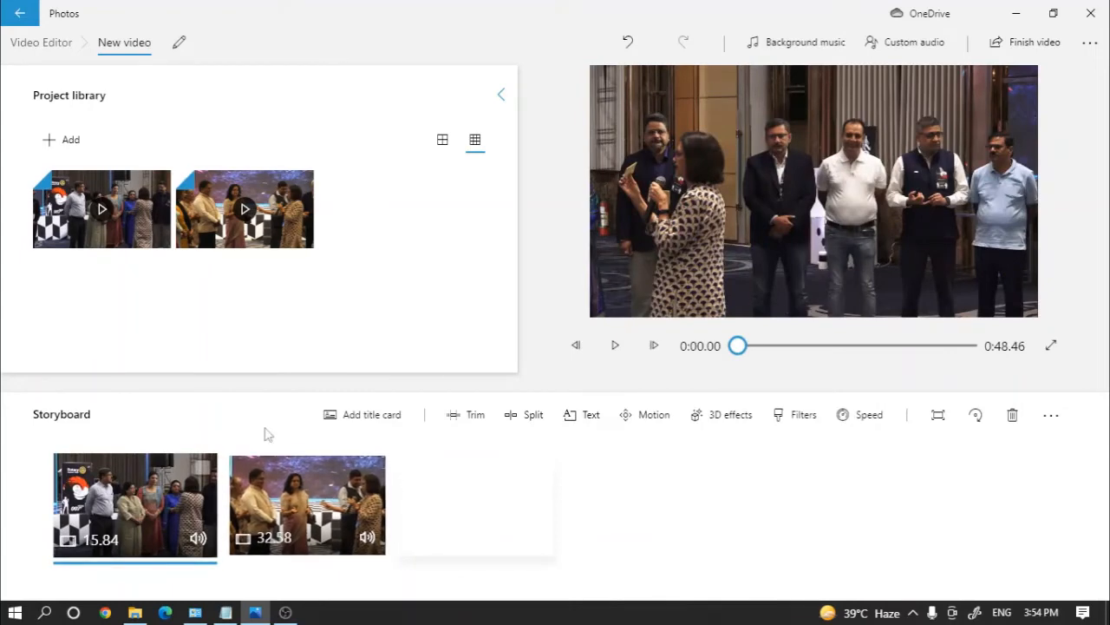
pyautogui.moveTo(528, 218)
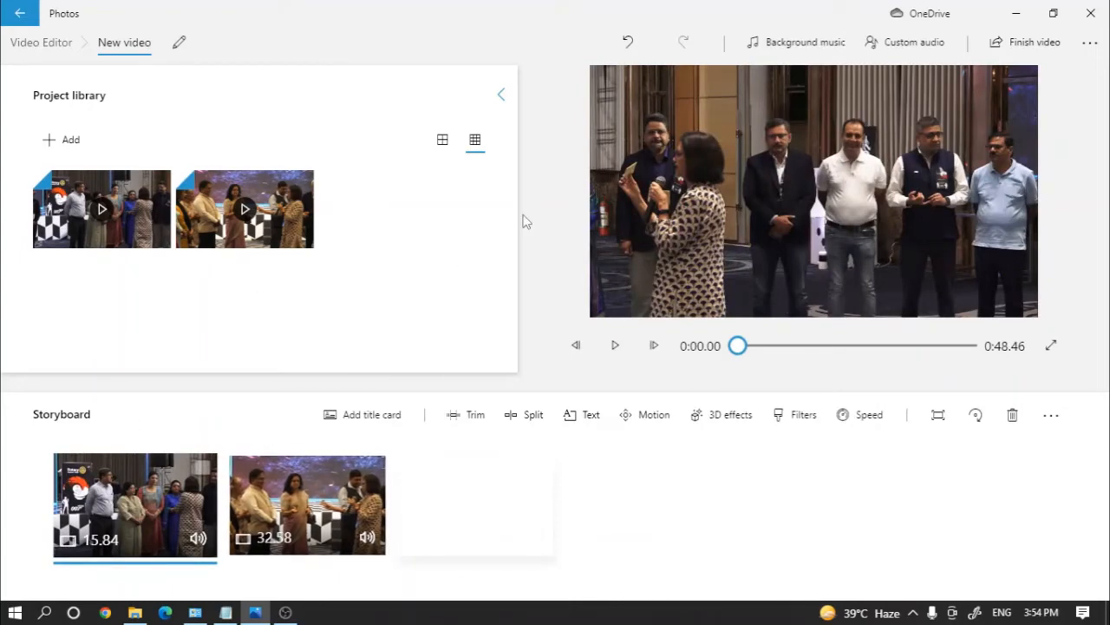
# Finish the video with high 1080p quality and start the export
pyautogui.click(1034, 42)
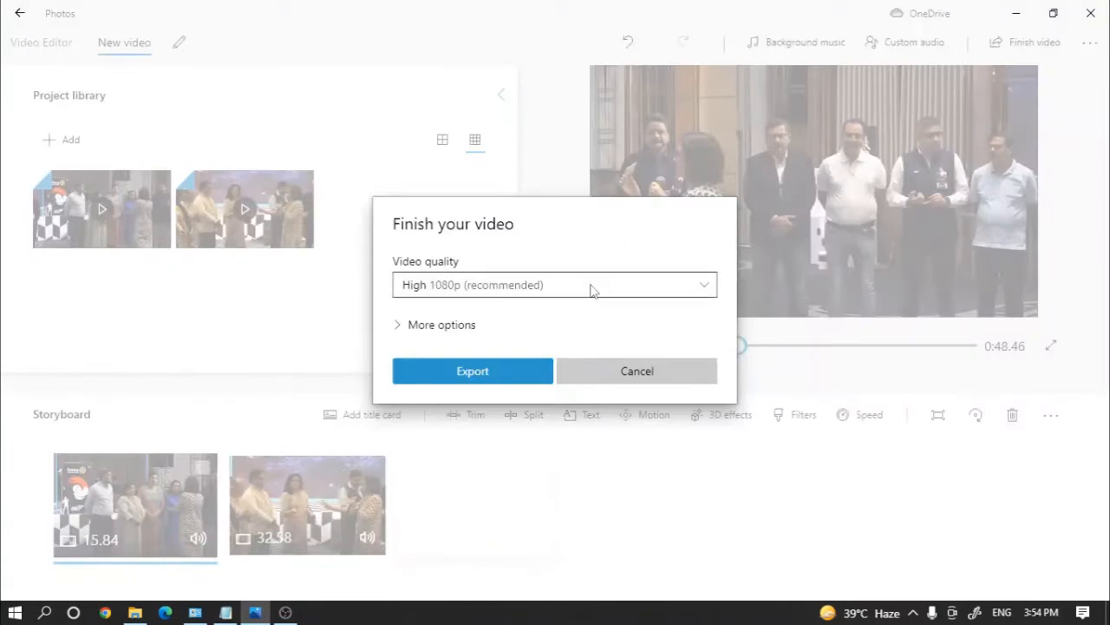
pyautogui.click(555, 284)
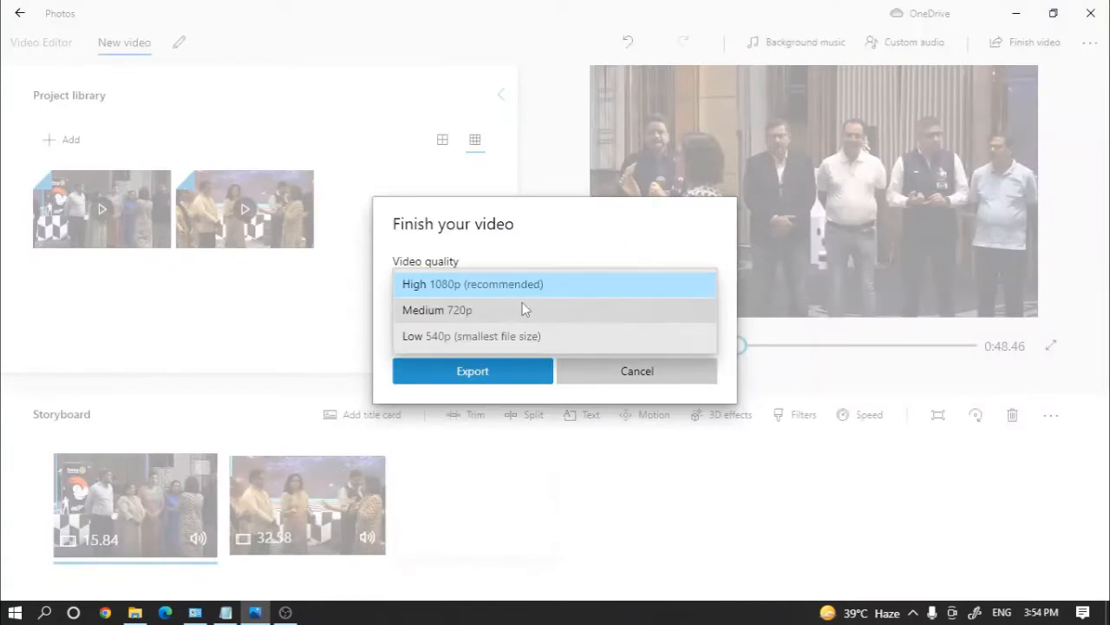
pyautogui.click(636, 372)
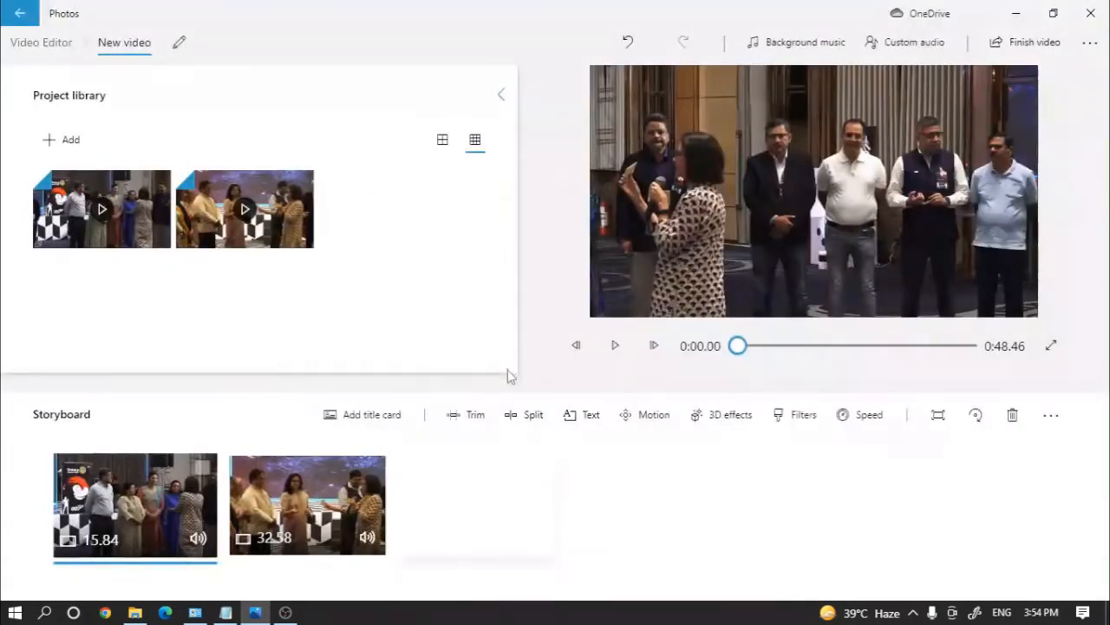
pyautogui.click(1030, 41)
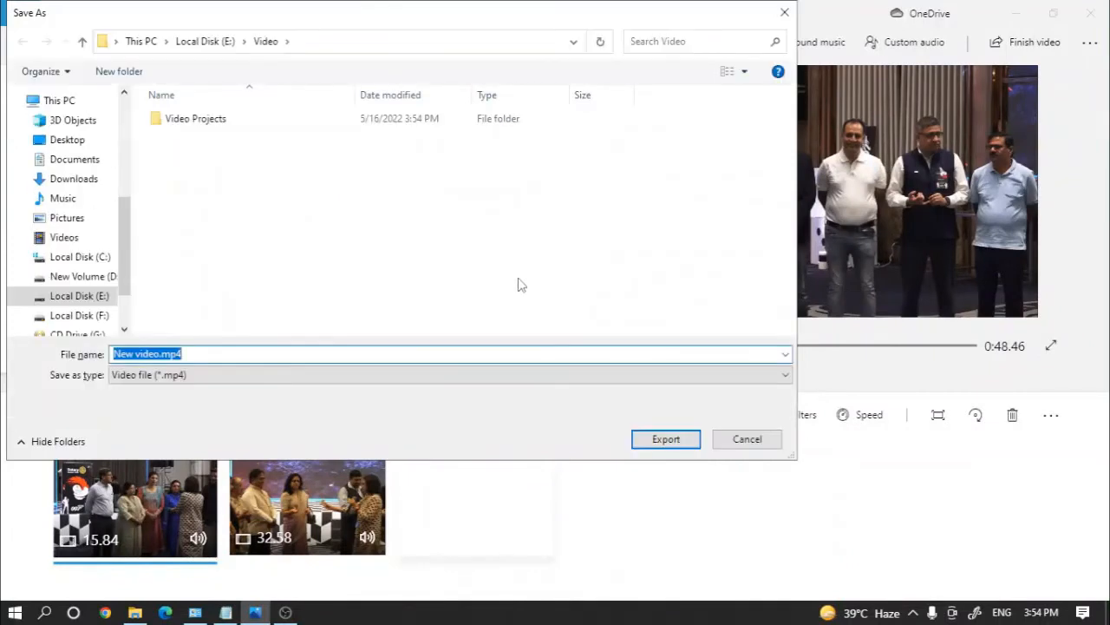
# Save the MP4 to the Desktop under a new file name and export it
pyautogui.scroll(-3)
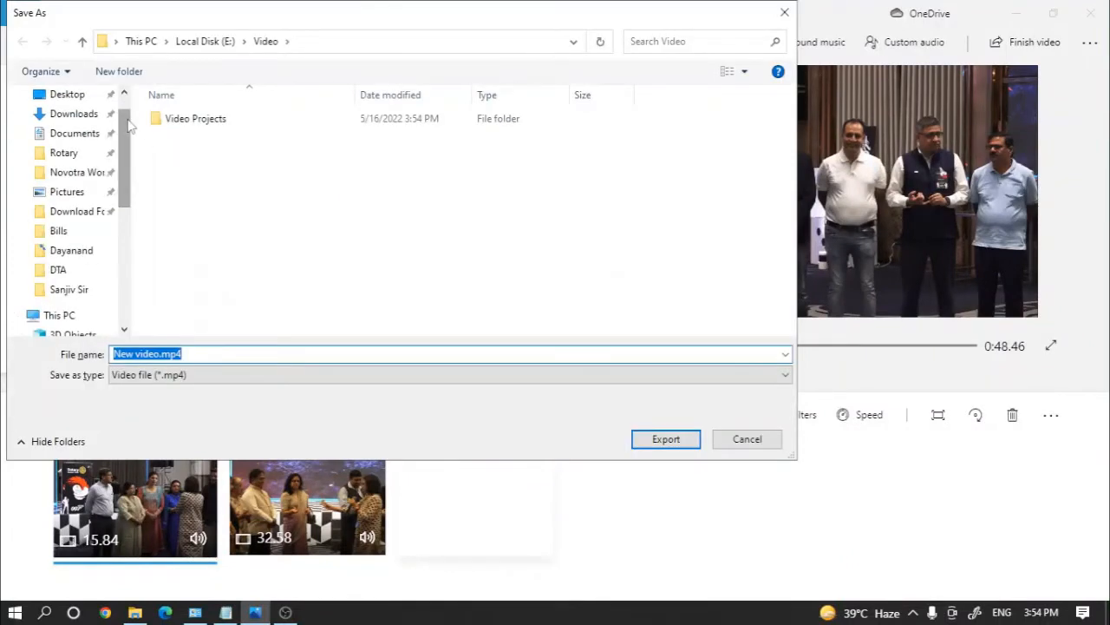
pyautogui.click(66, 93)
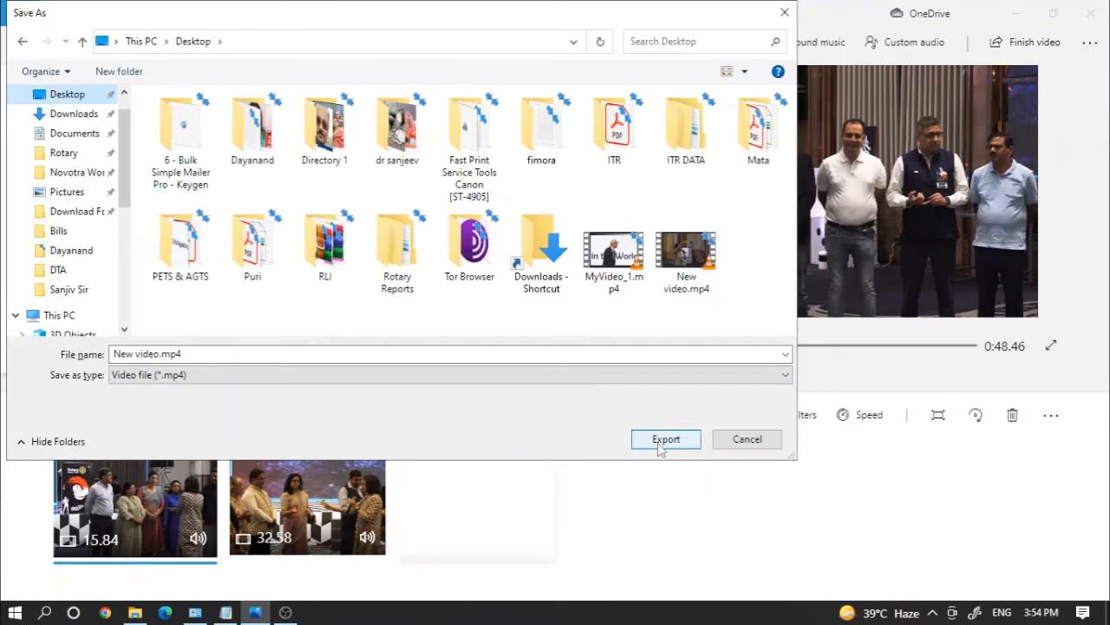
pyautogui.click(381, 354)
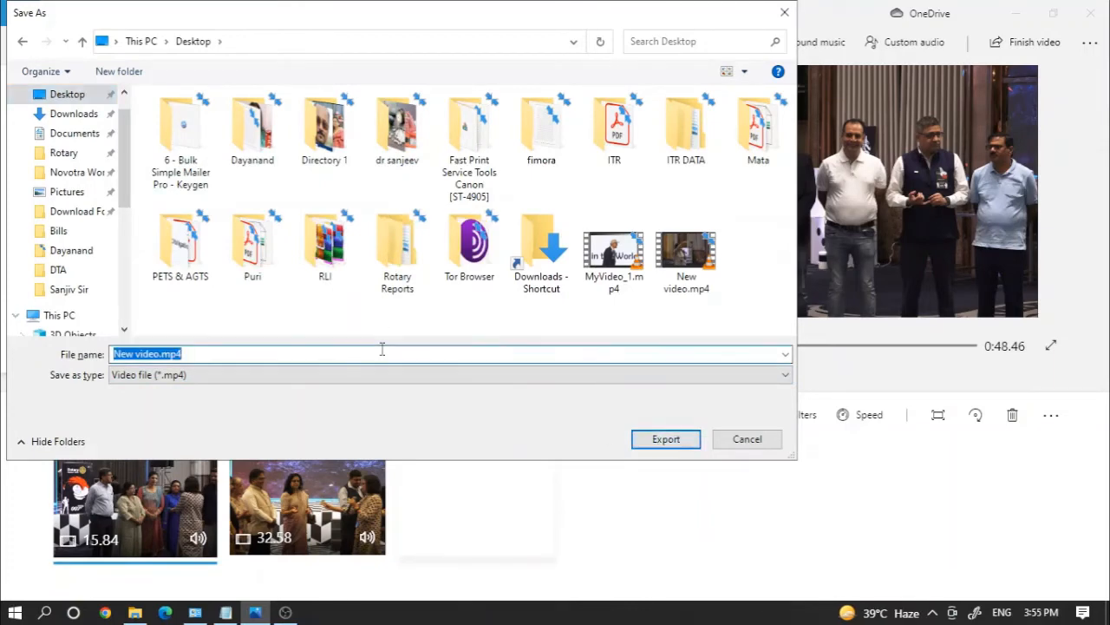
pyautogui.write('e')
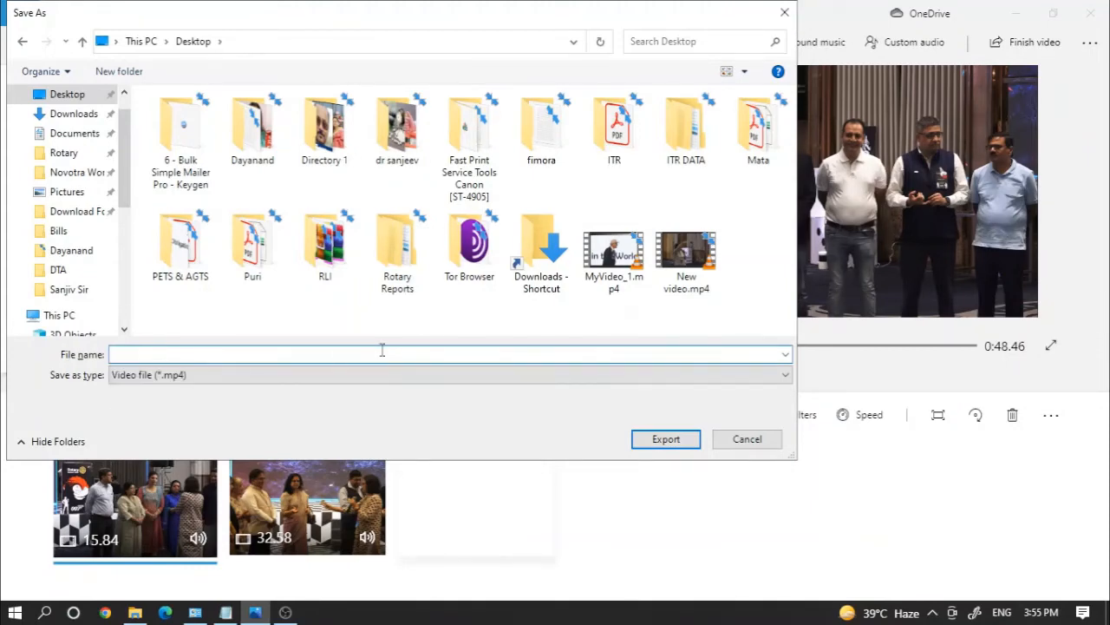
pyautogui.click(666, 439)
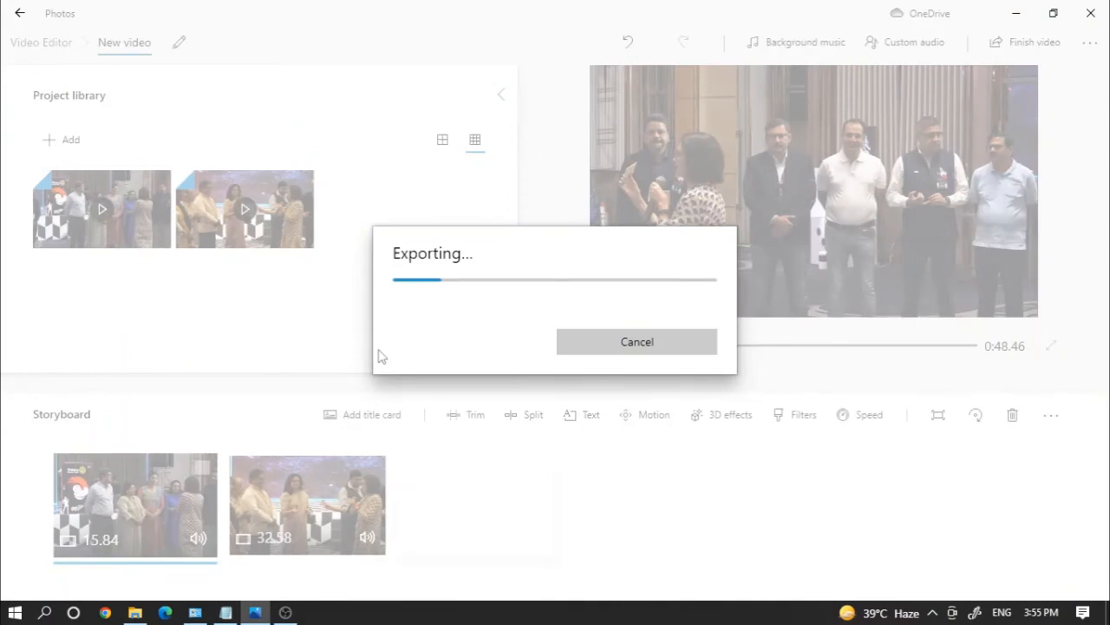
pyautogui.moveTo(503, 331)
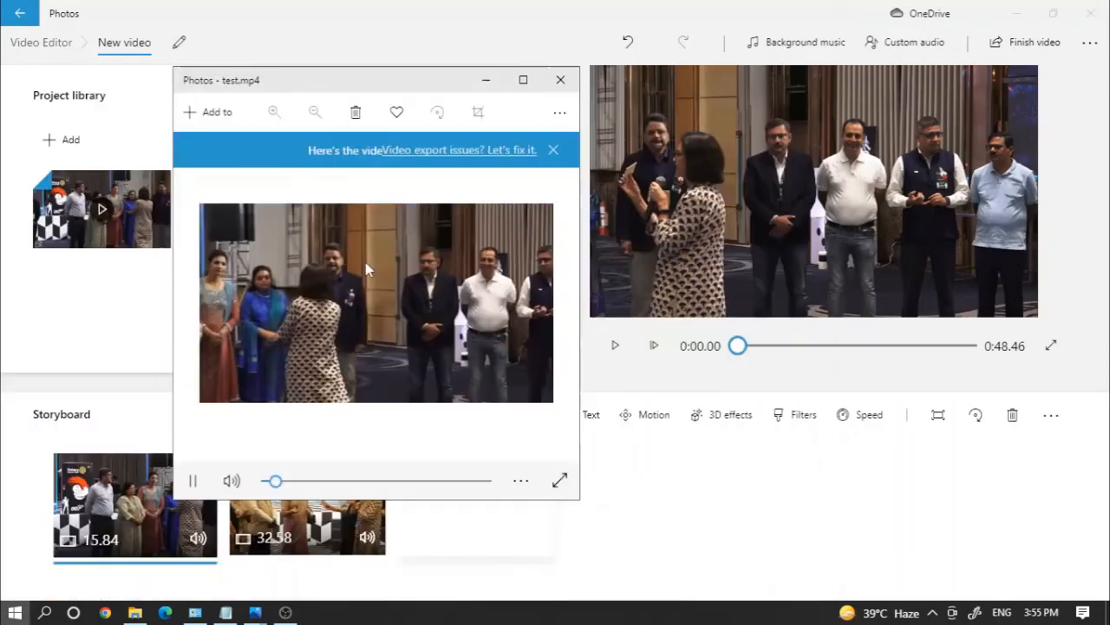
# Let test.mp4 play in Photos, then close the playback window back to the editor
pyautogui.click(231, 481)
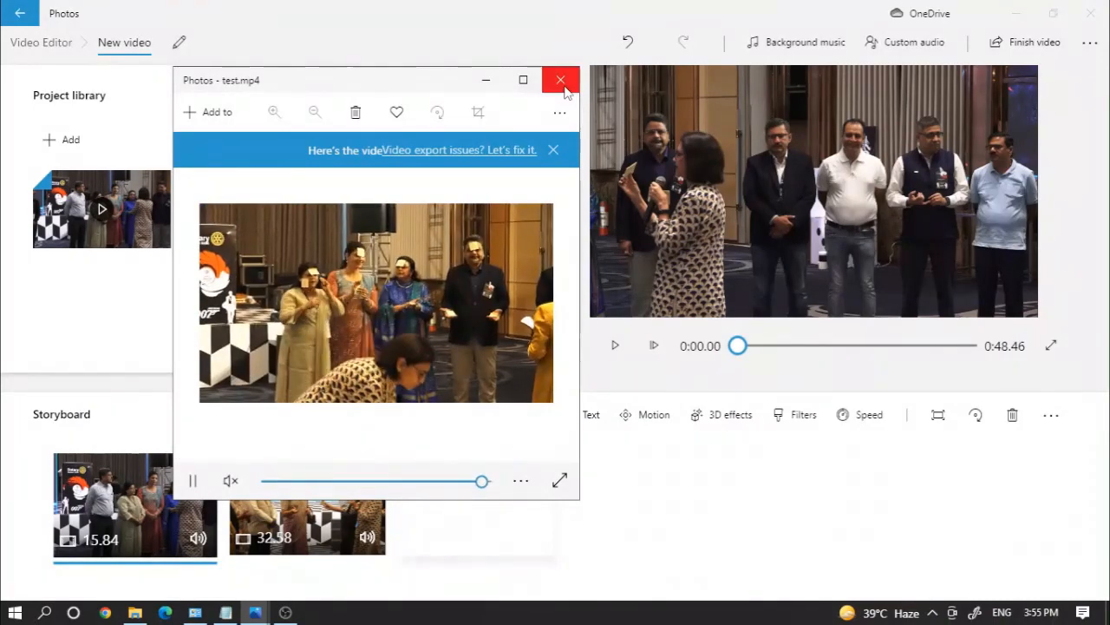
pyautogui.click(558, 80)
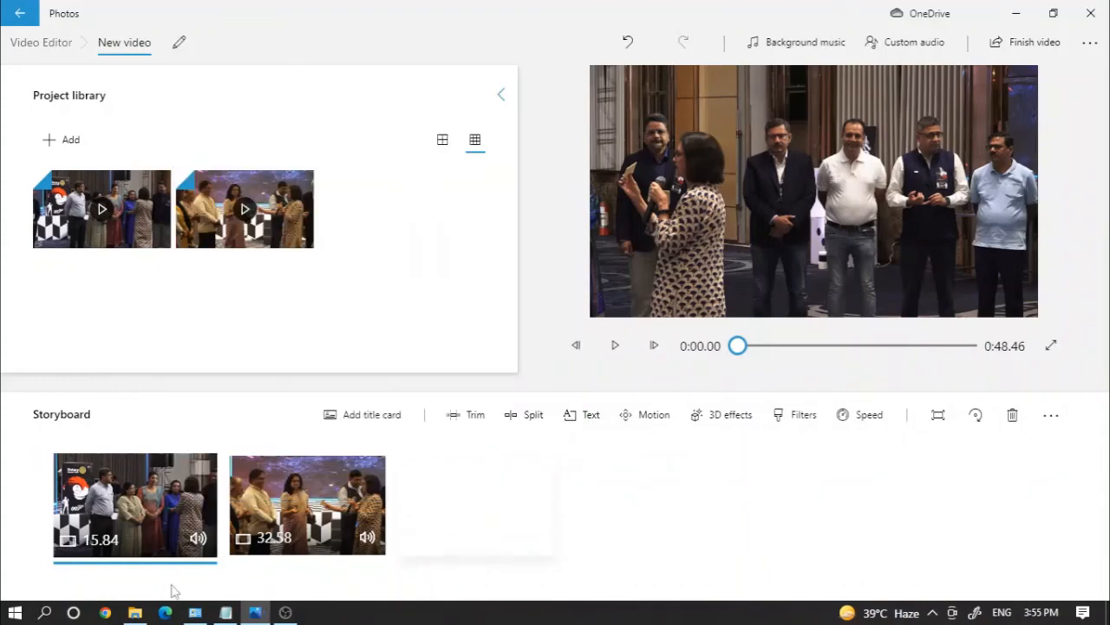